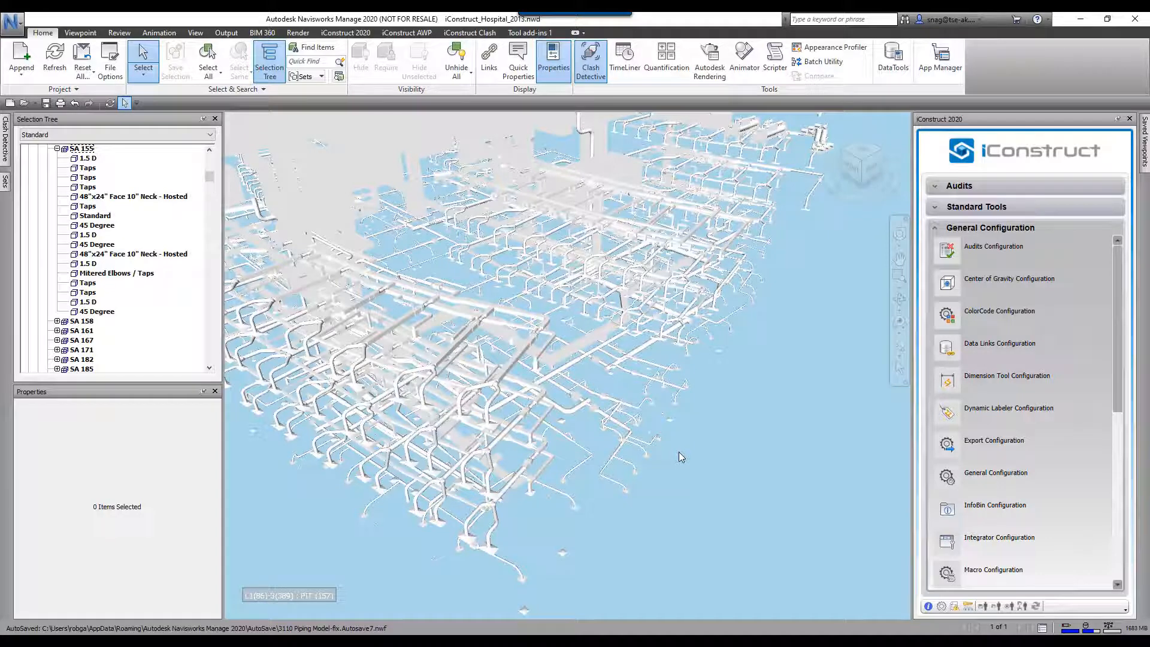
pyautogui.moveTo(555, 352)
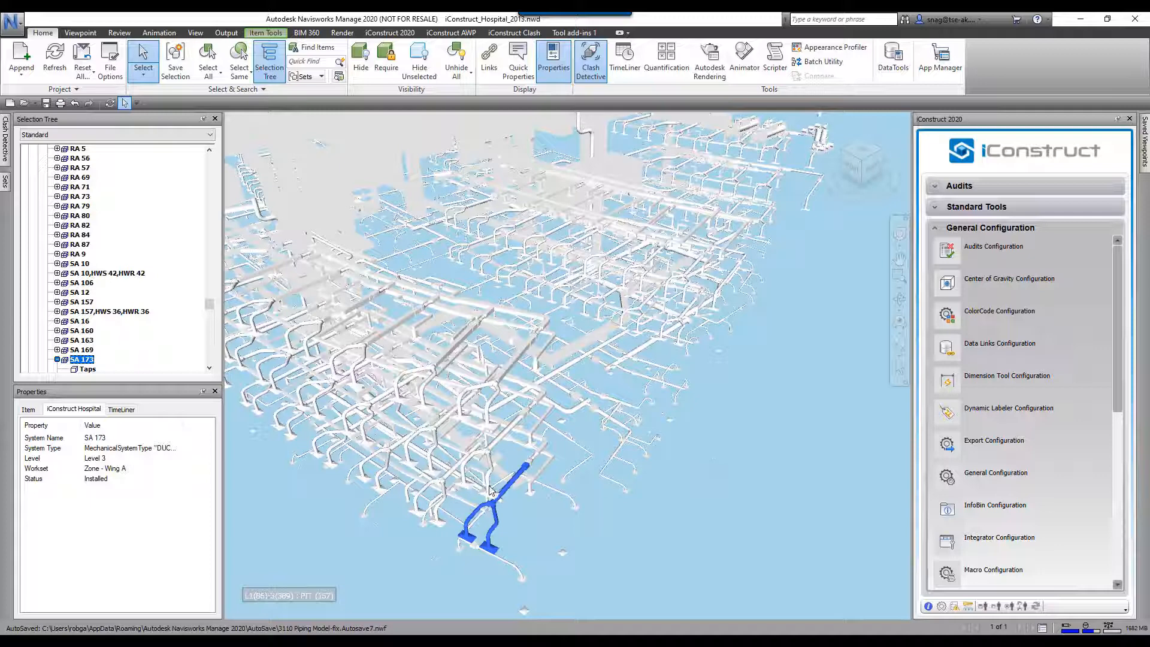
# Review the Audit - System Names saved viewpoints folder, then switch to the Sets list
pyautogui.click(641, 513)
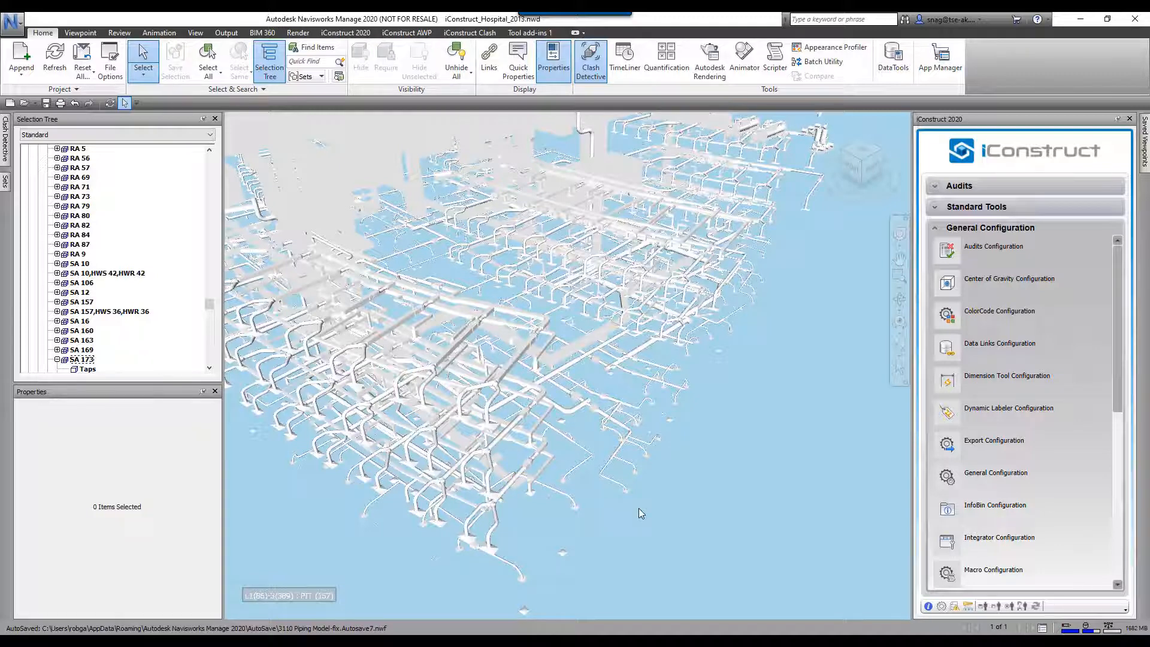
pyautogui.moveTo(640, 589)
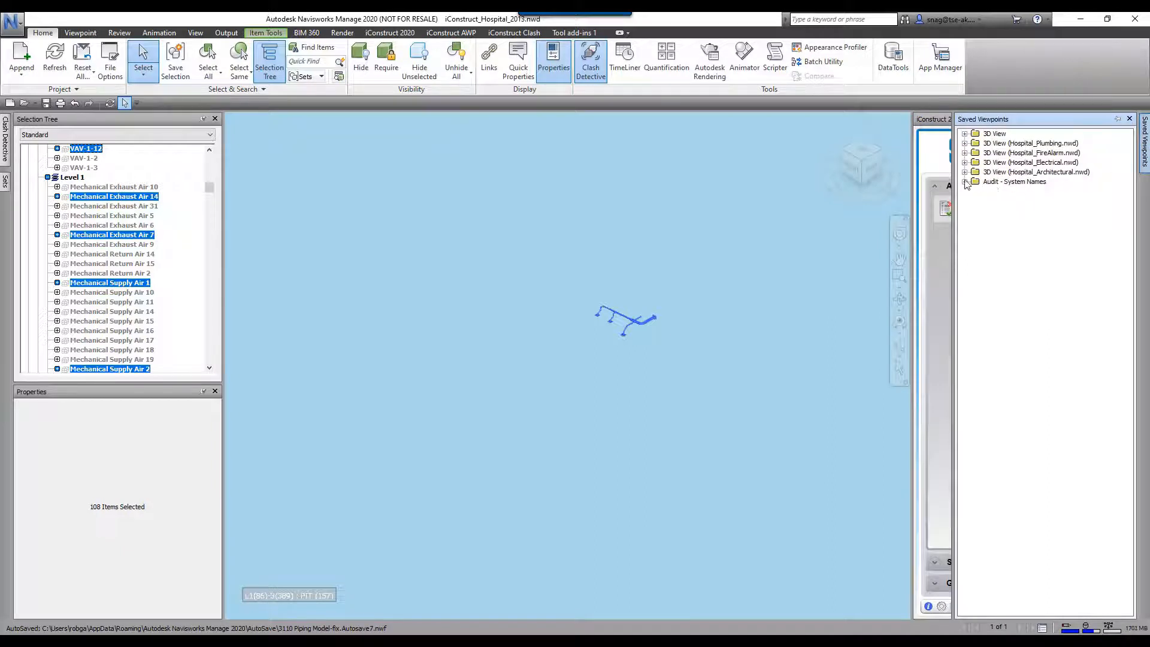
pyautogui.click(966, 181)
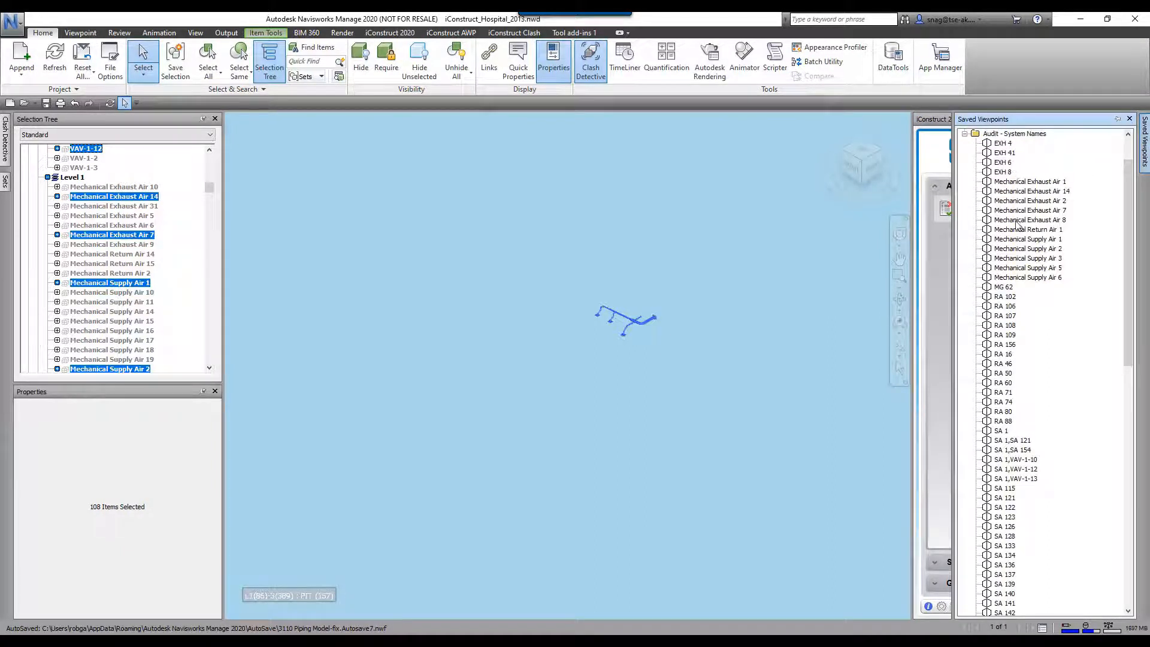
pyautogui.click(1027, 248)
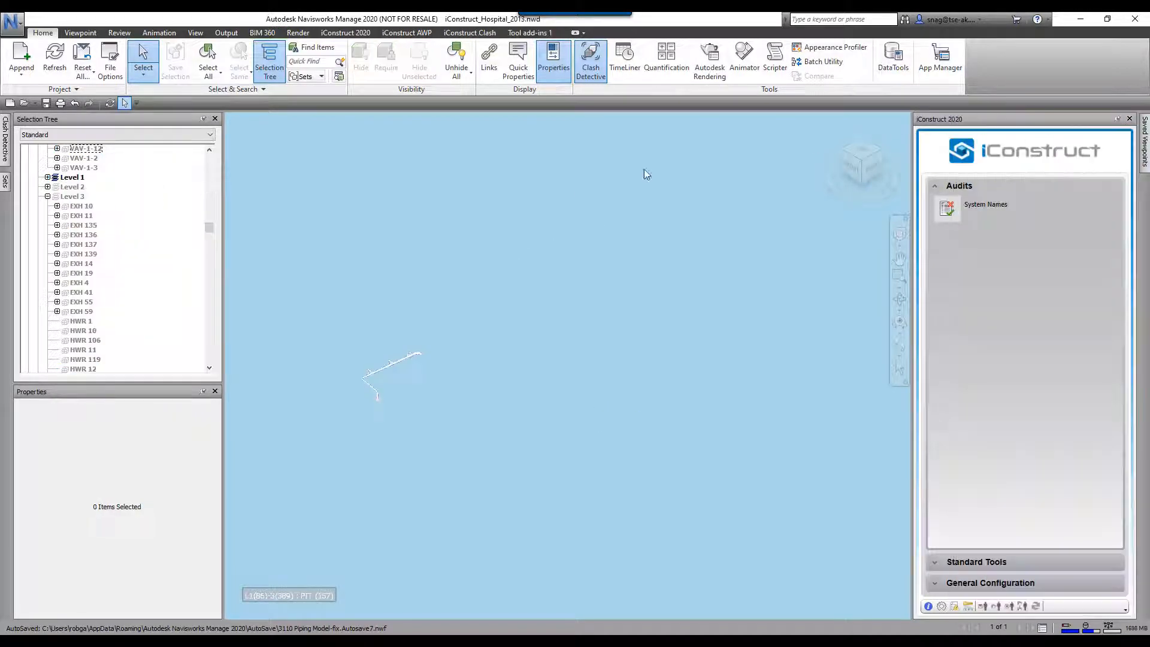
pyautogui.click(6, 75)
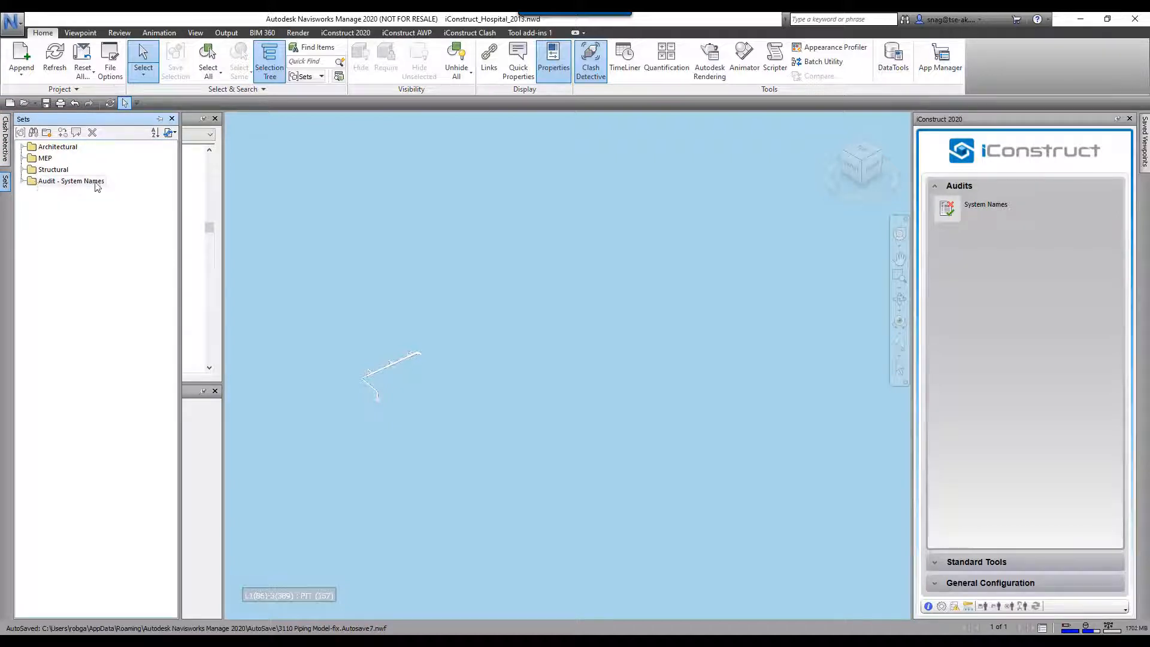
# Expand the Audit - System Names sets folder to show one selection set per system, from EXH 4
pyautogui.click(24, 180)
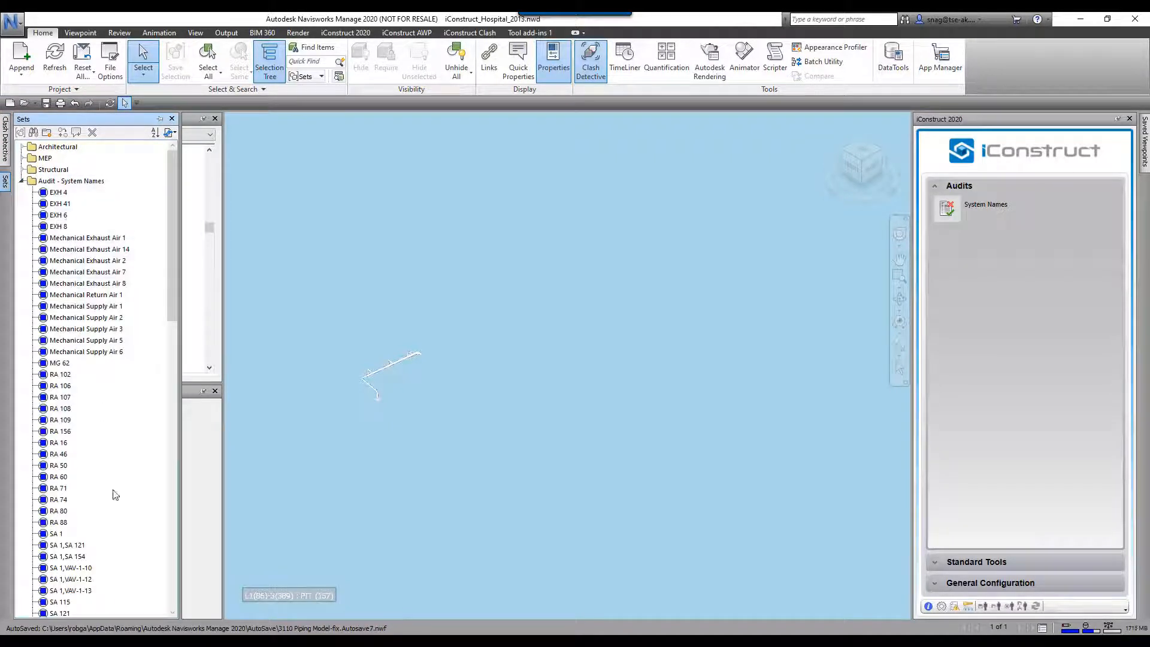
pyautogui.moveTo(614, 445)
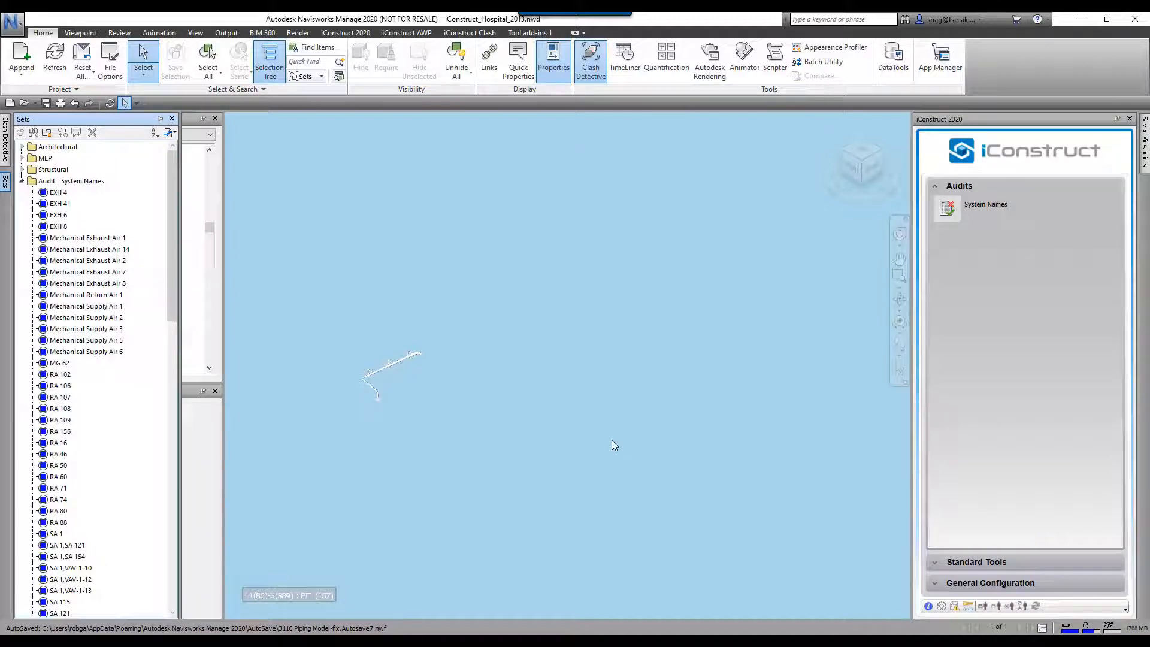